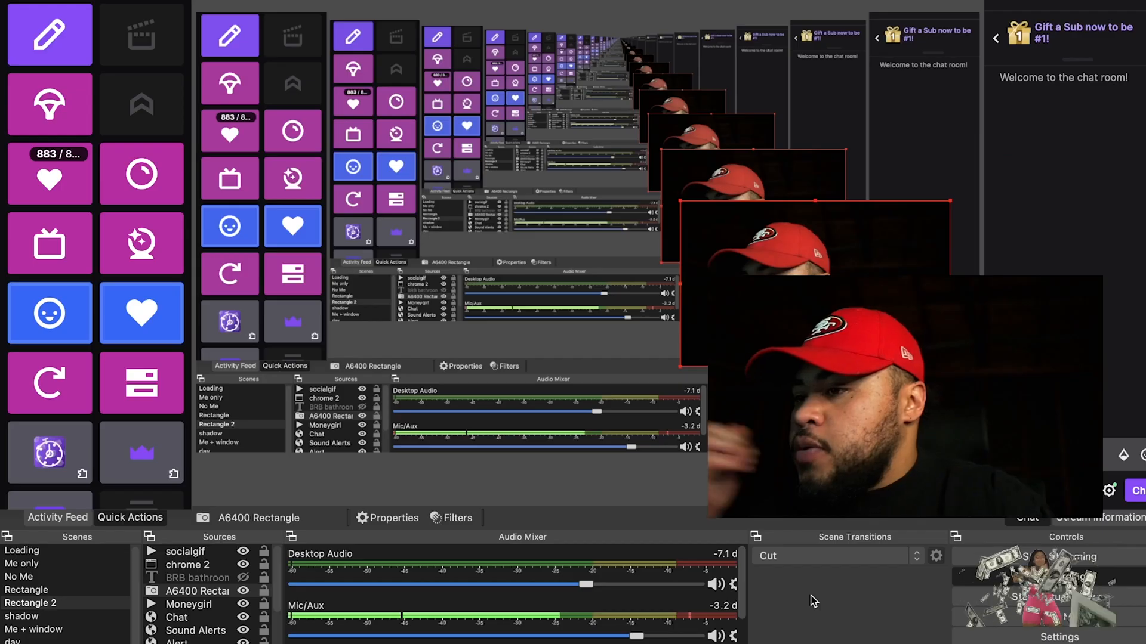
mouse_move(826, 593)
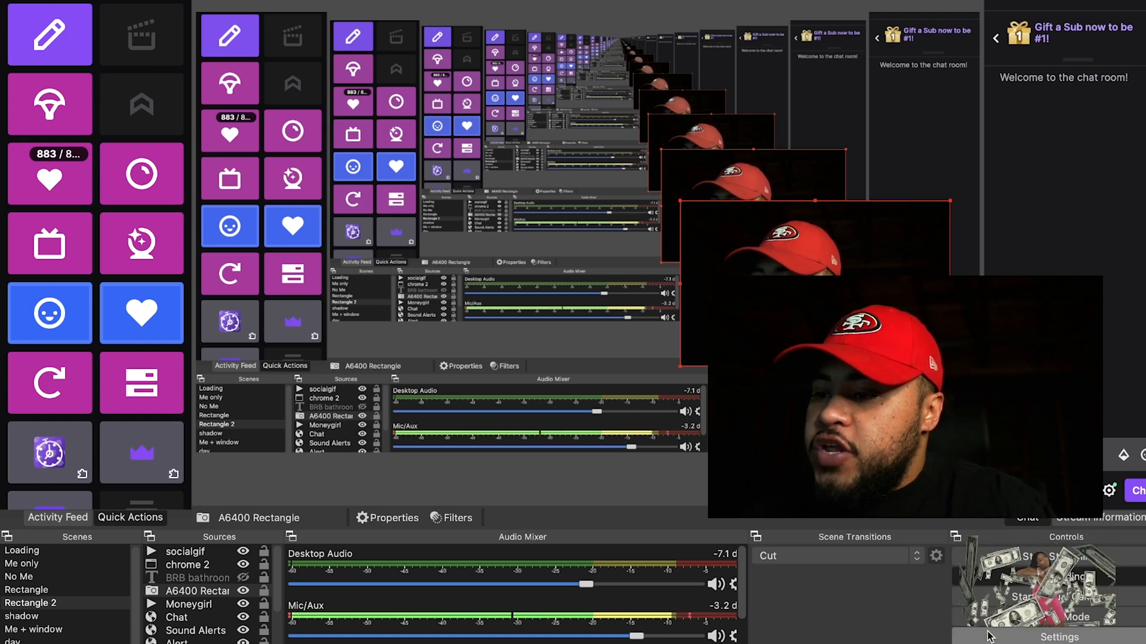
Bring up the OBS Settings window on the General preferences page.
left_click(1058, 638)
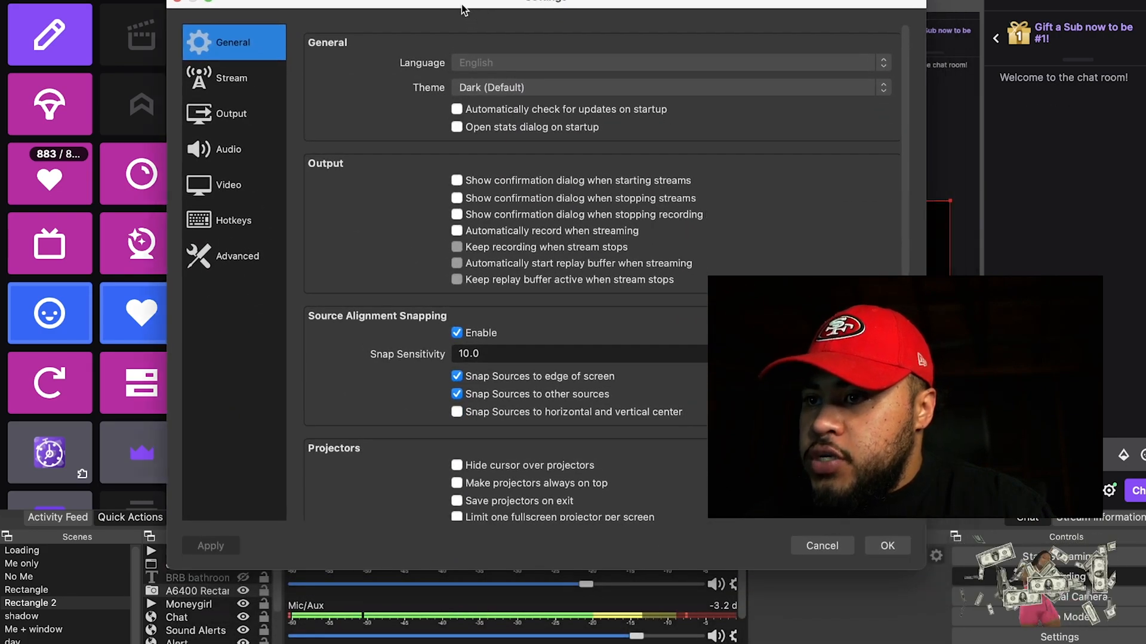
Show the Output page's Streaming settings: x264 encoder, 1920x1080 rescale, CBR 5000 Kbps, veryfast.
left_click(230, 114)
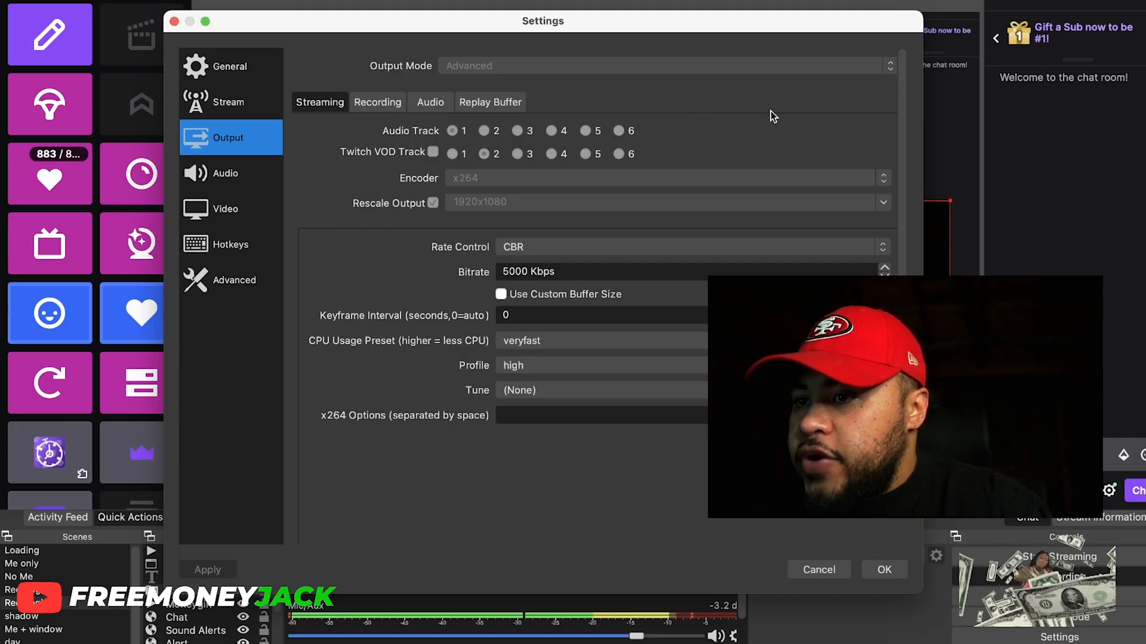
mouse_move(510, 217)
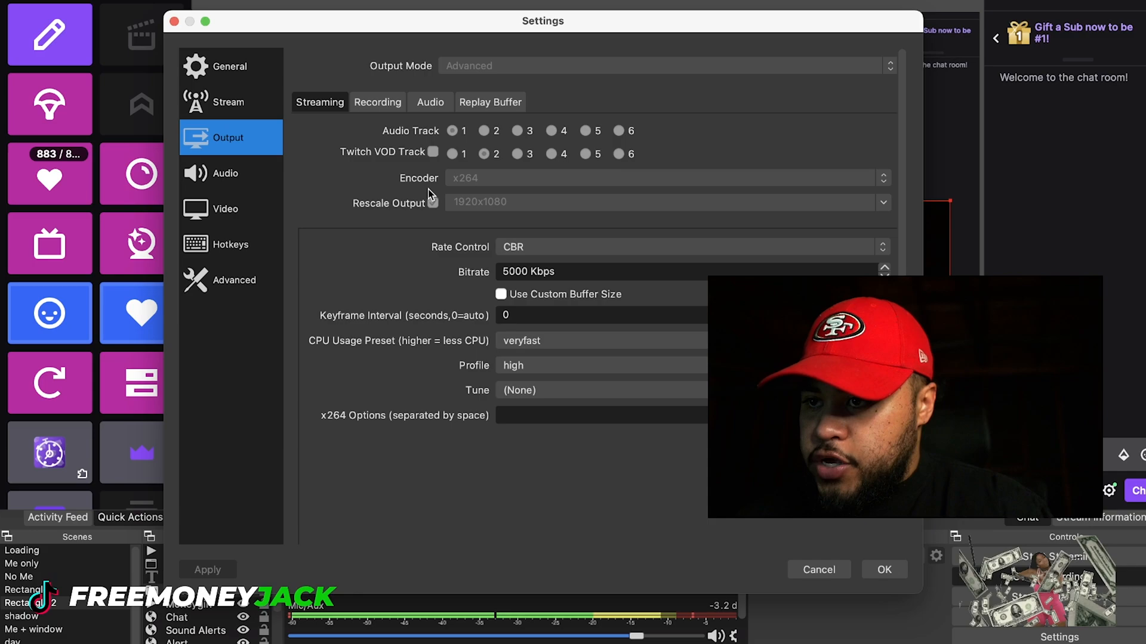
left_click(435, 203)
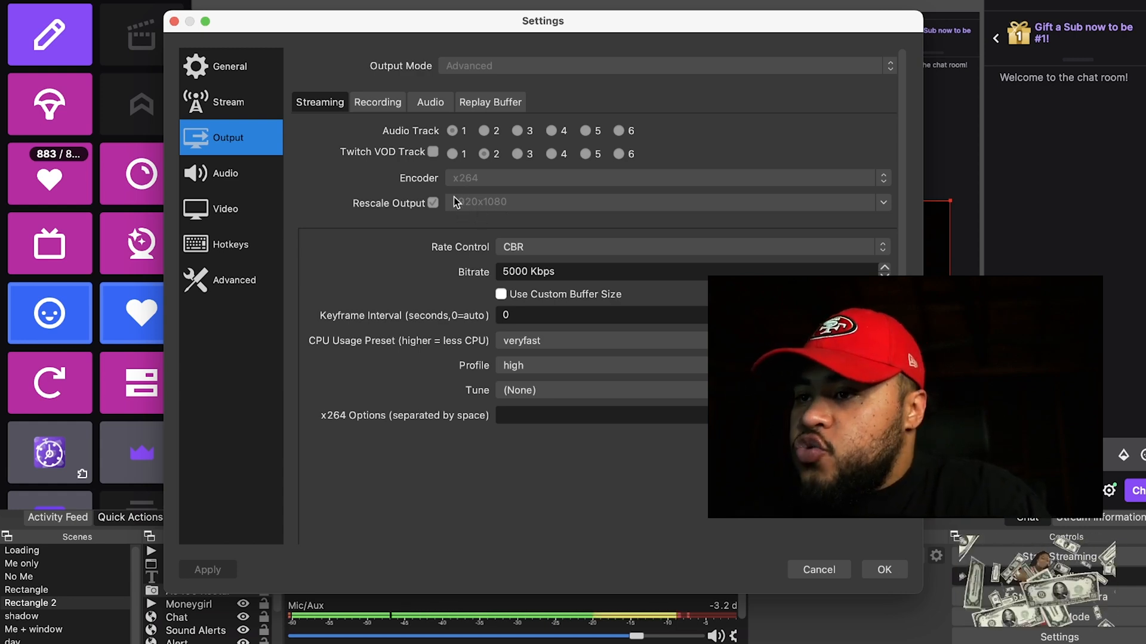
mouse_move(486, 192)
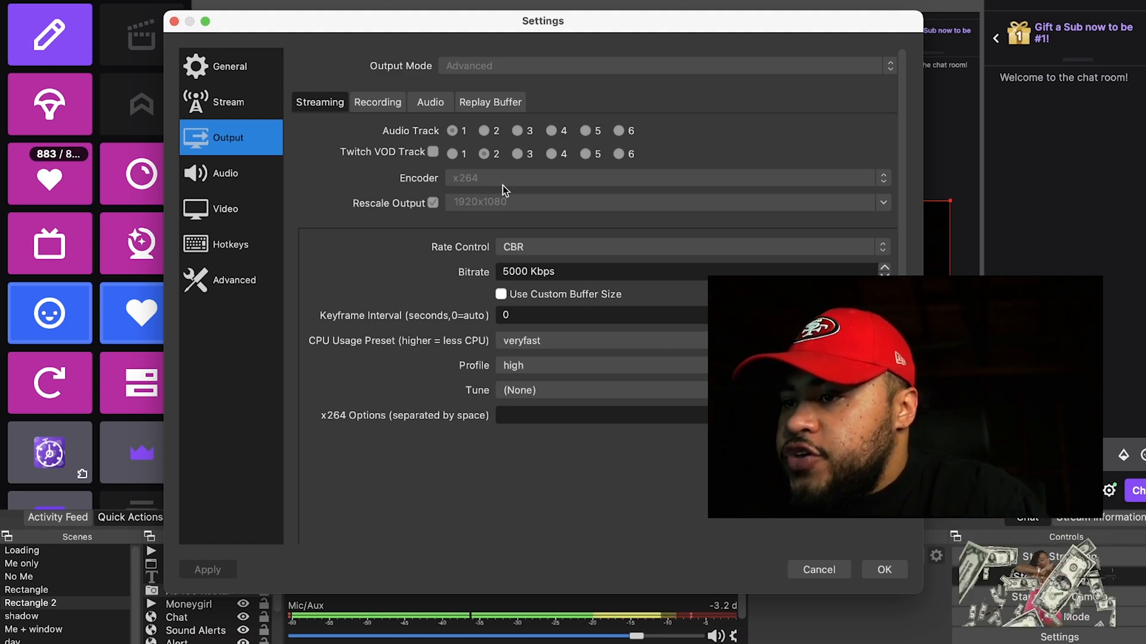
mouse_move(468, 215)
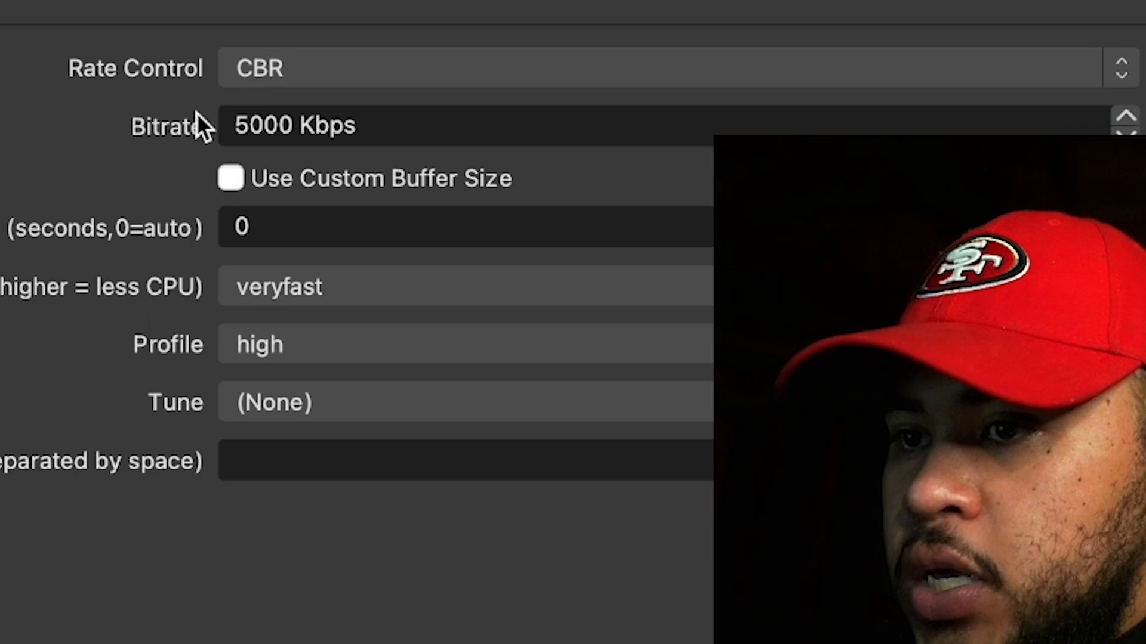
mouse_move(530, 95)
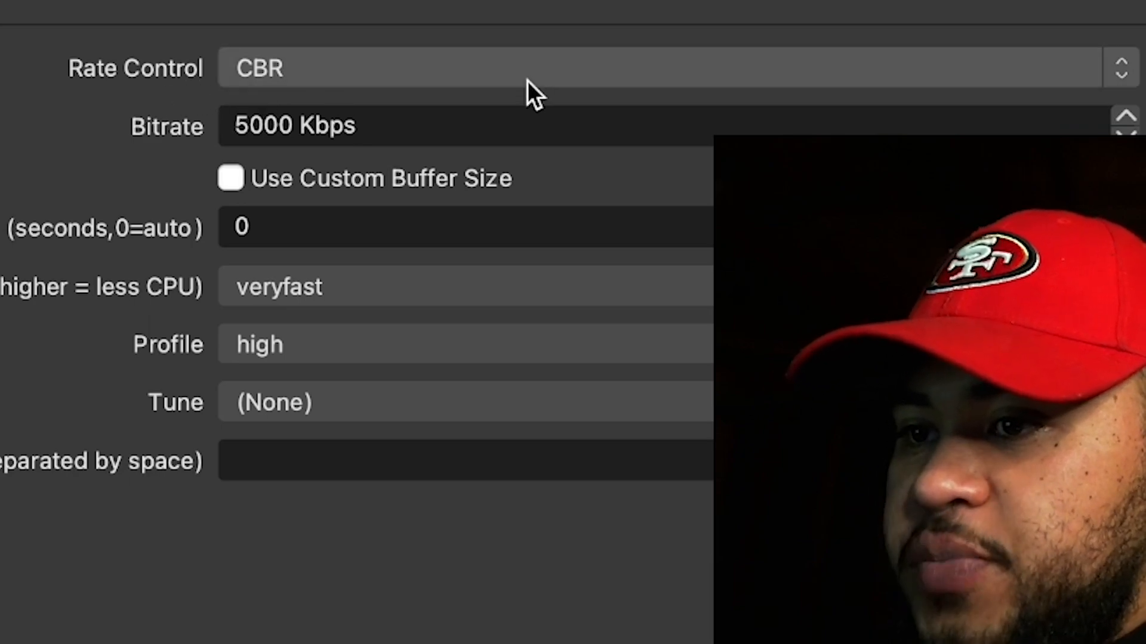
mouse_move(310, 169)
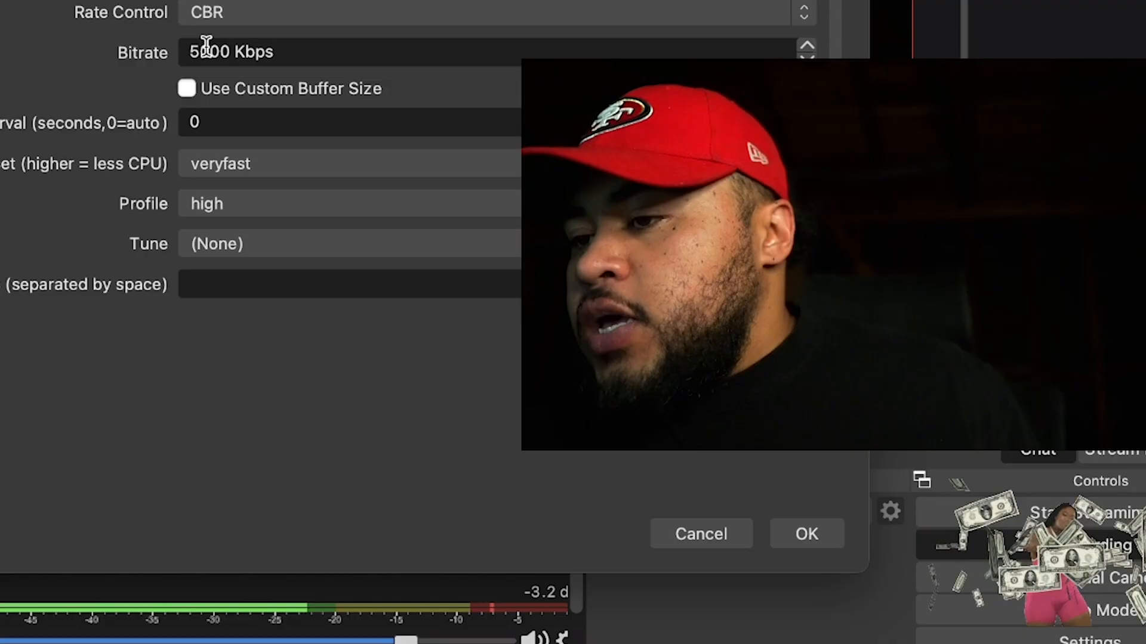
mouse_move(141, 69)
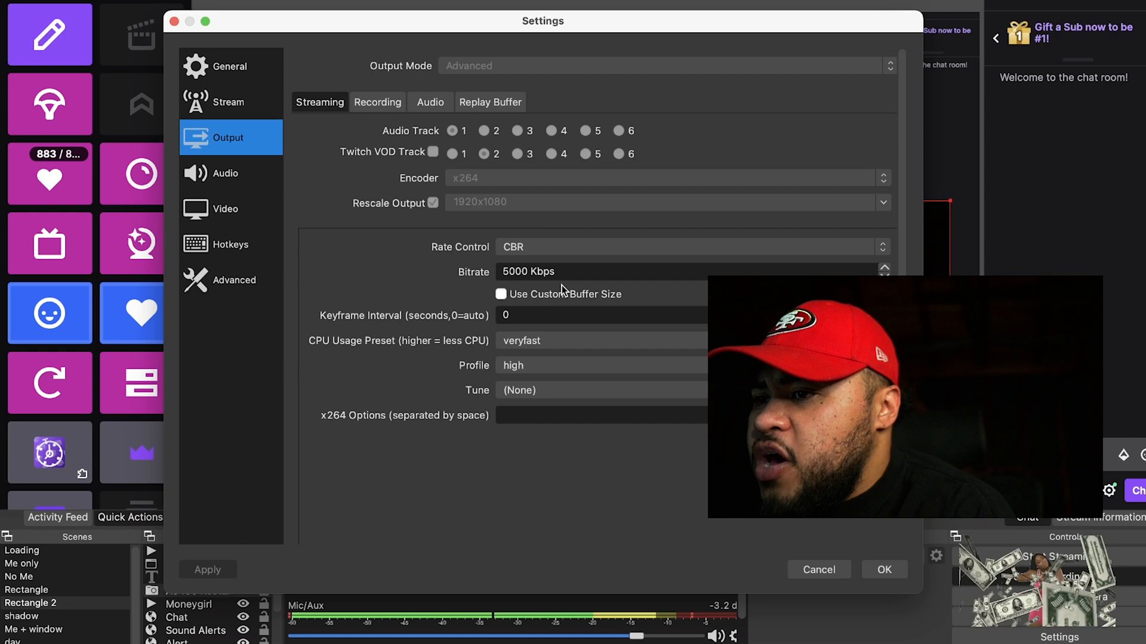
mouse_move(497, 271)
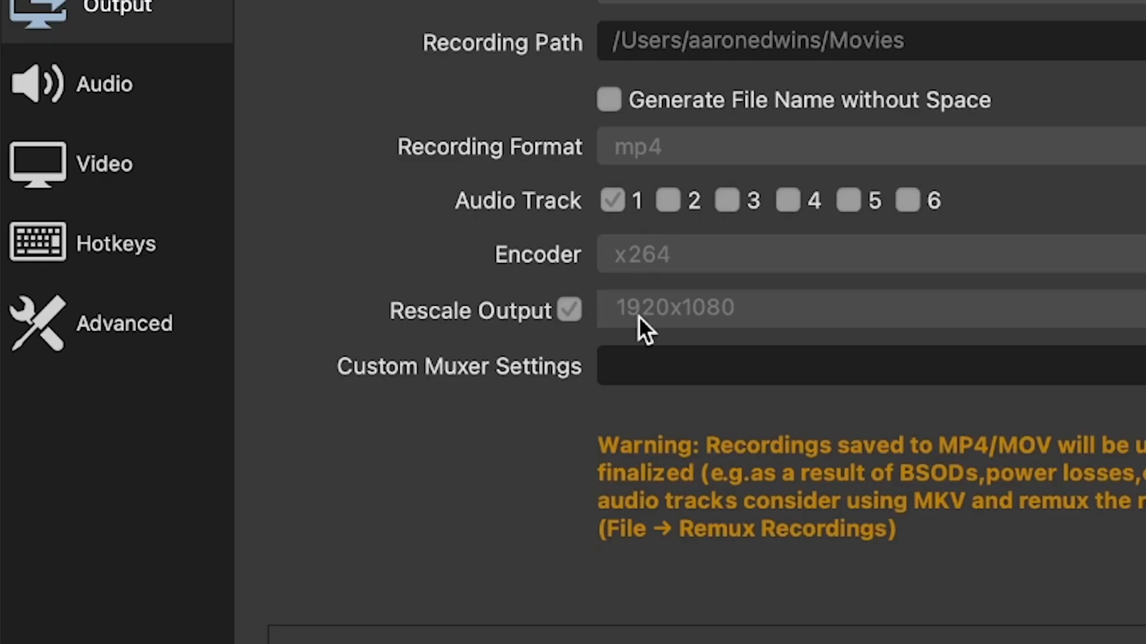
mouse_move(545, 340)
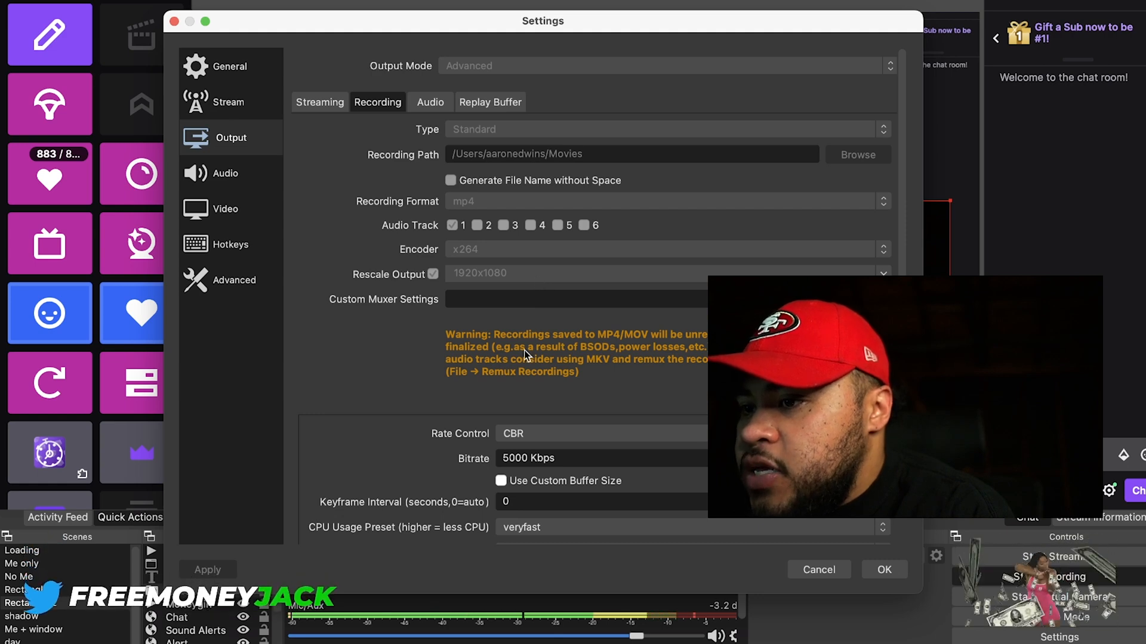
Reveal the Recording tab's encoder details: CBR 5000 Kbps, veryfast preset, high profile.
scroll("down", 3)
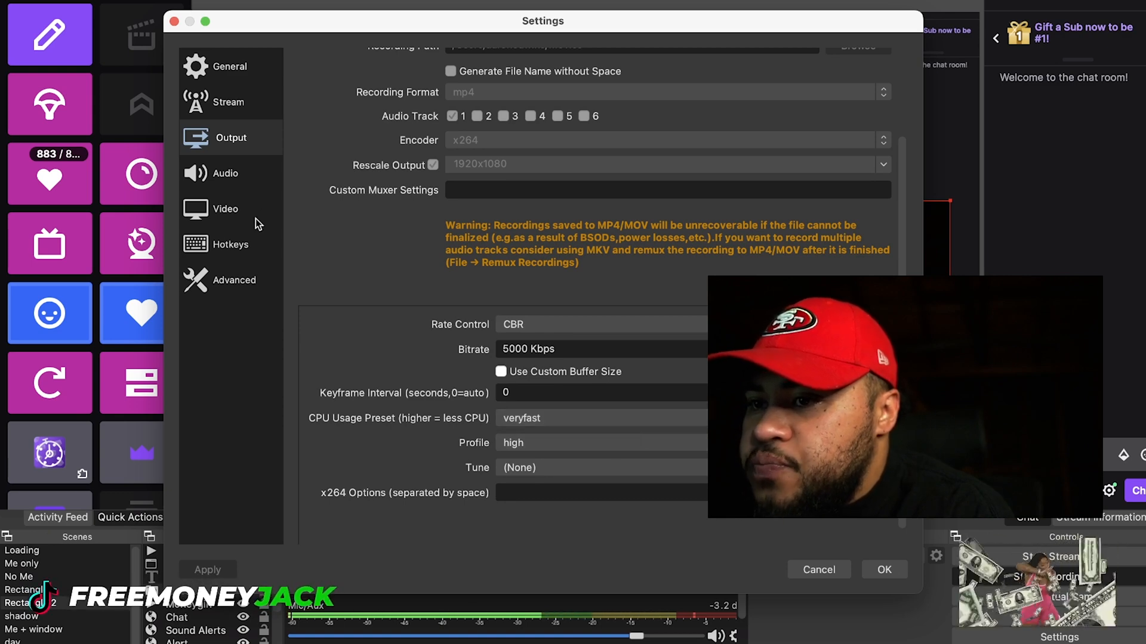
Show the Video settings: 1920x1080 base and output resolutions, bicubic filter, 30 FPS.
left_click(225, 208)
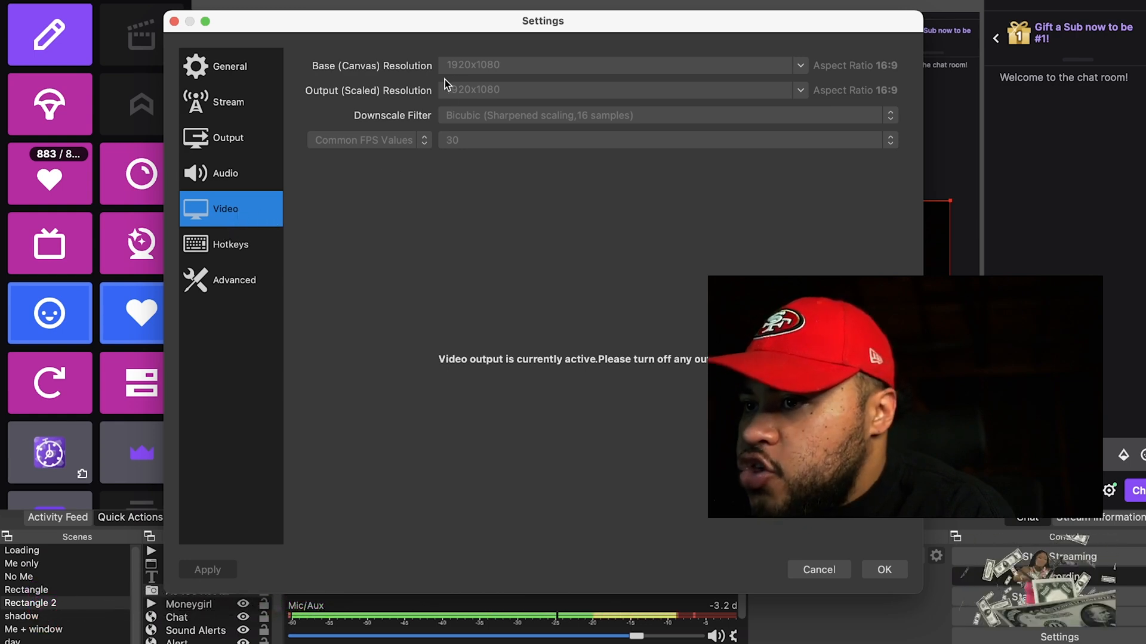
mouse_move(409, 78)
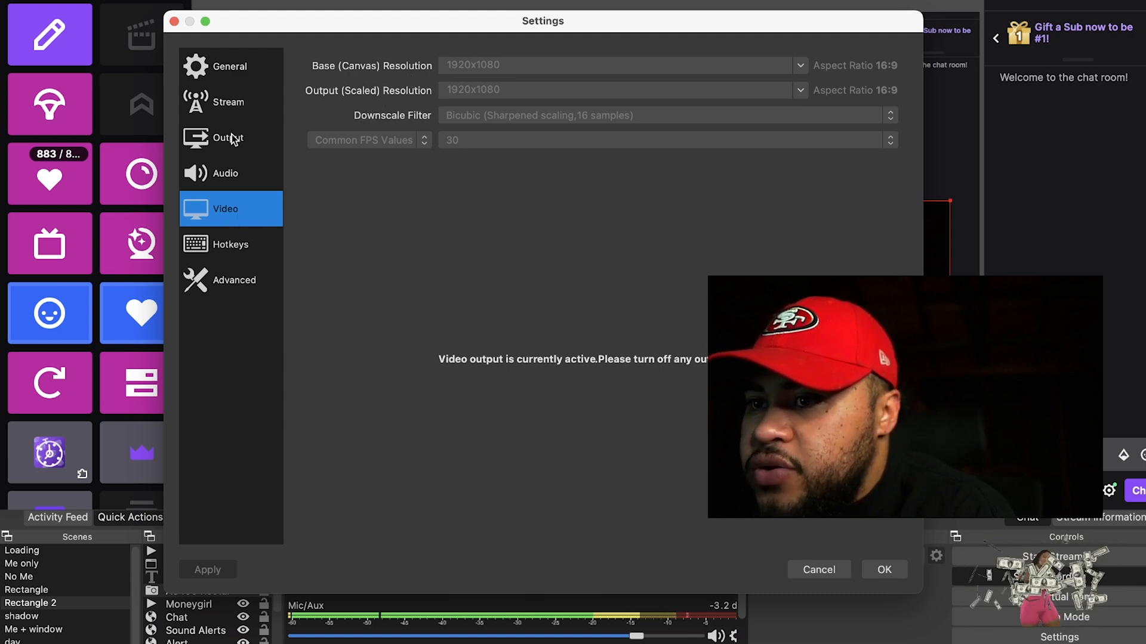
Return to the Output page and review the Recording tab: mp4, x264, 1920x1080, CBR 5000 Kbps.
left_click(226, 139)
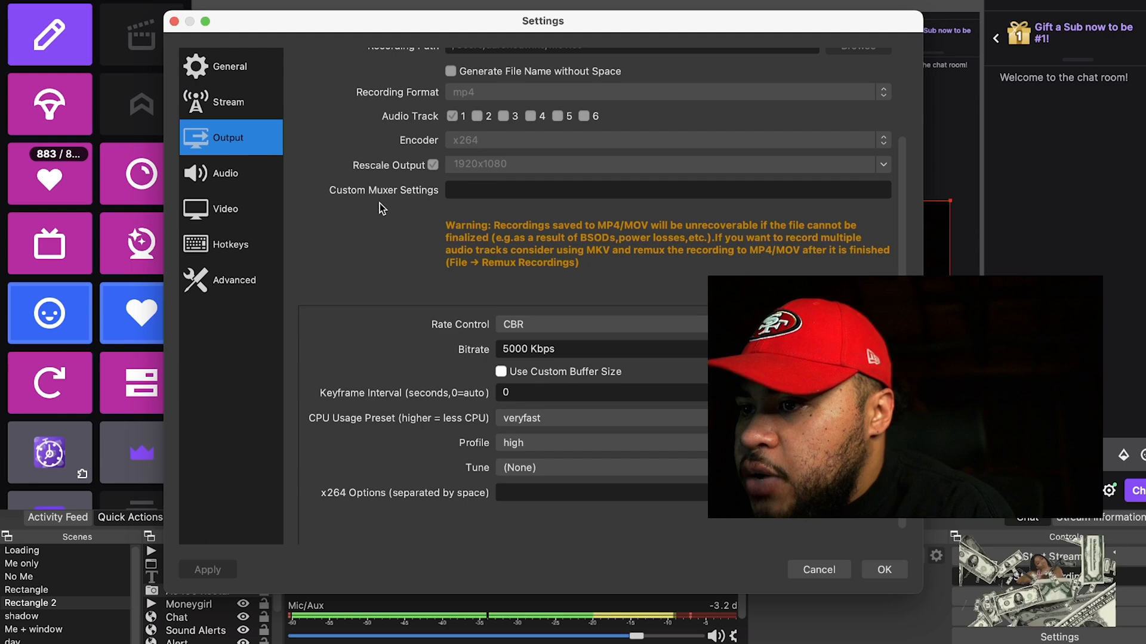
scroll("up", 3)
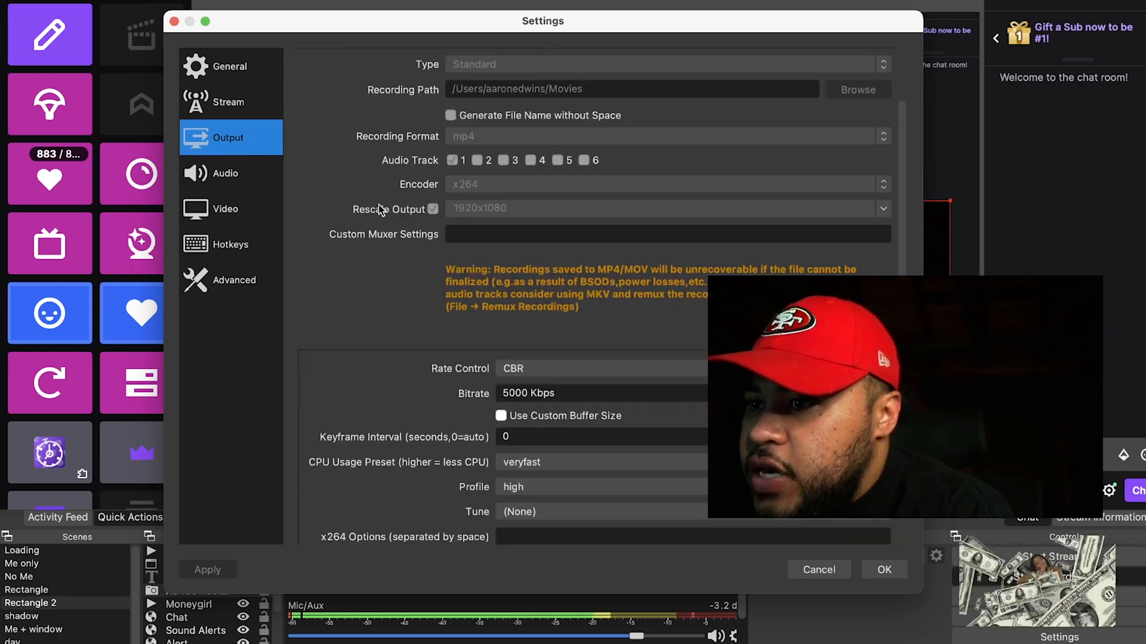
scroll("down", 3)
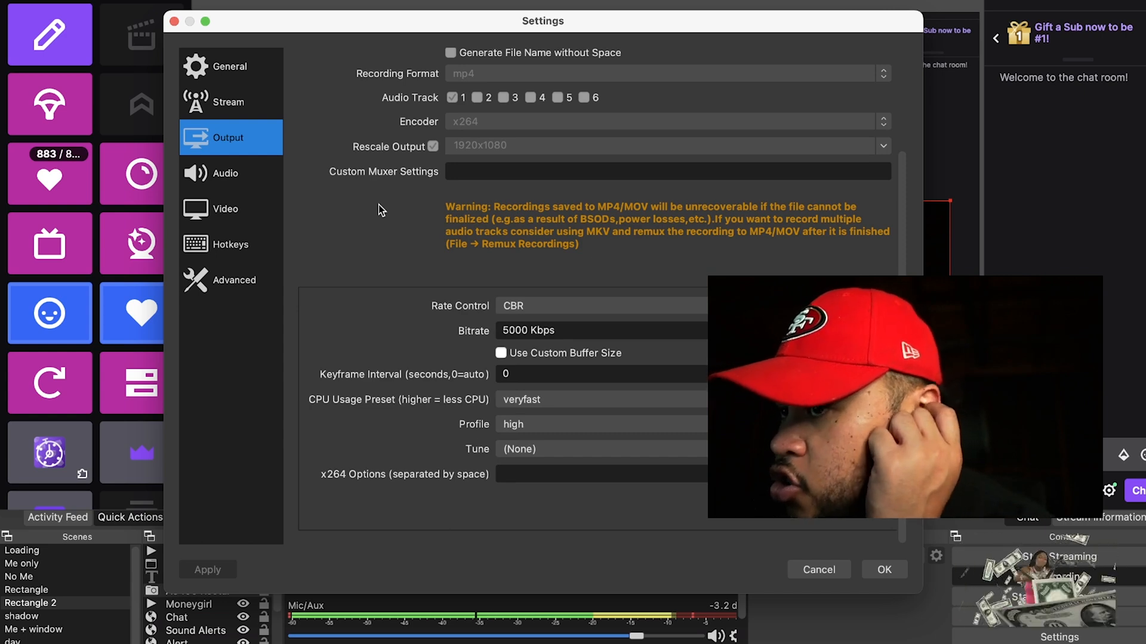
mouse_move(488, 123)
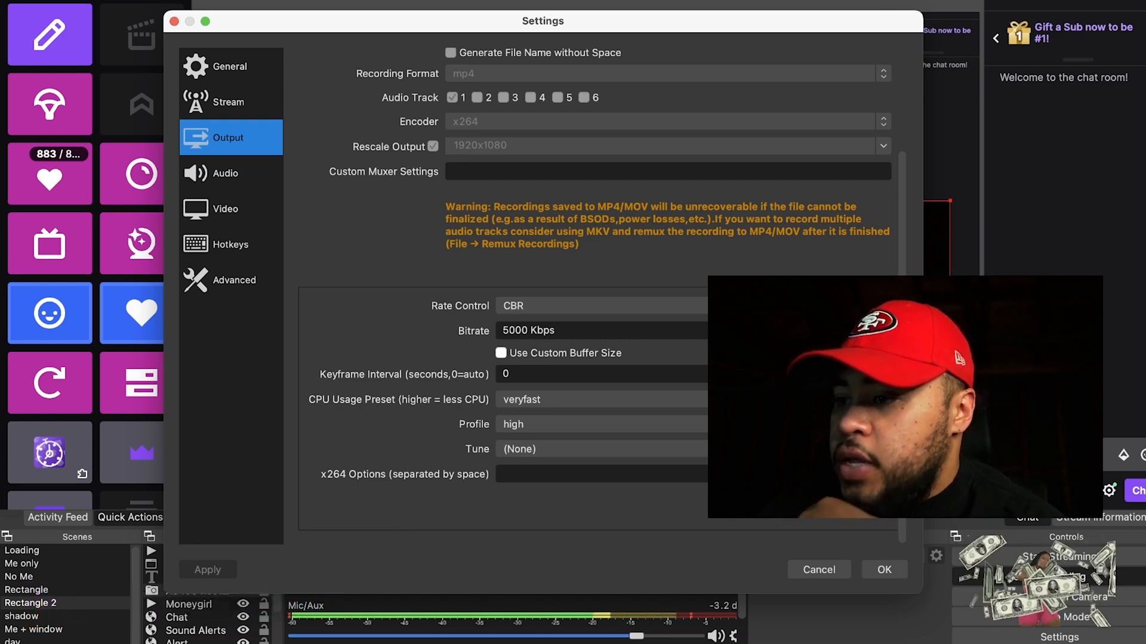
mouse_move(819, 616)
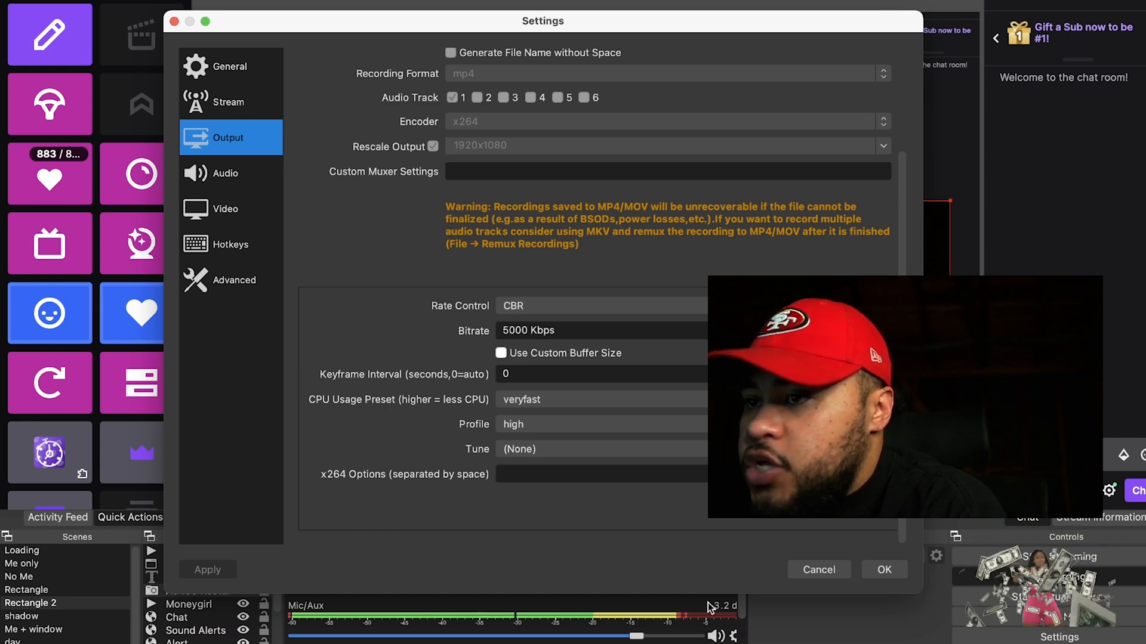
mouse_move(730, 570)
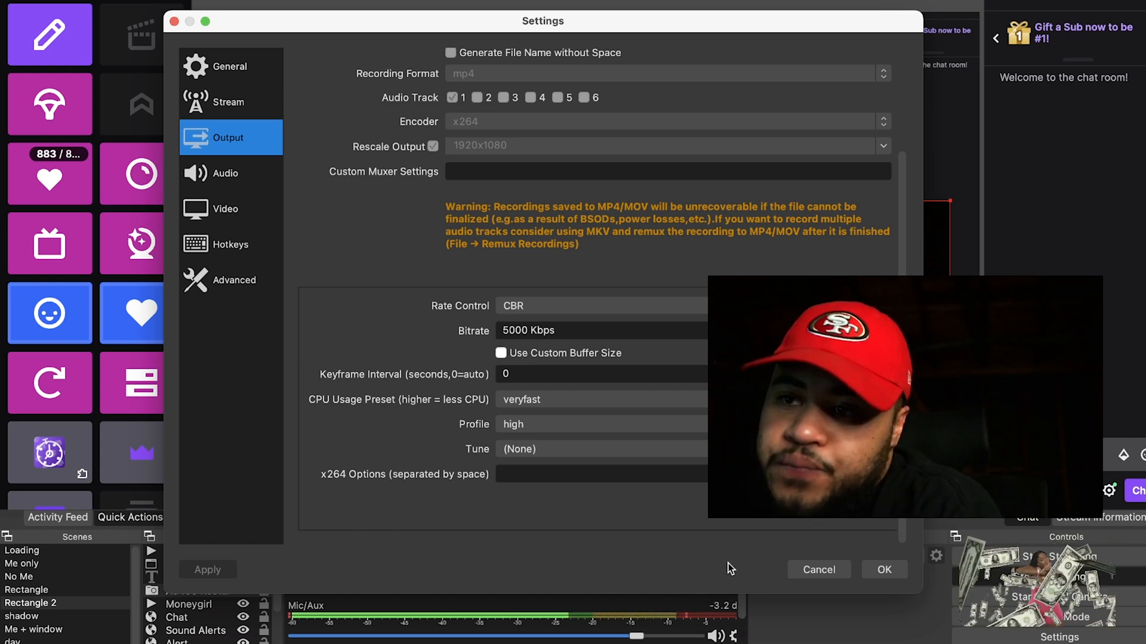